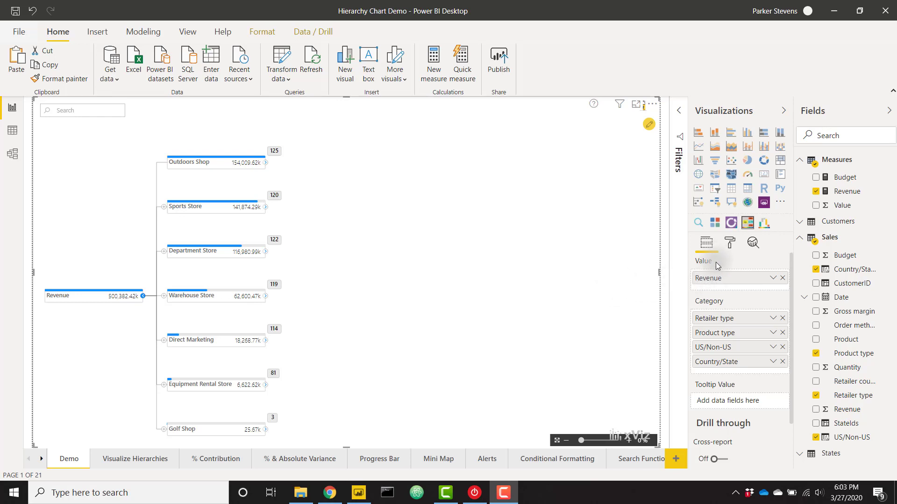
mouse_move(739, 374)
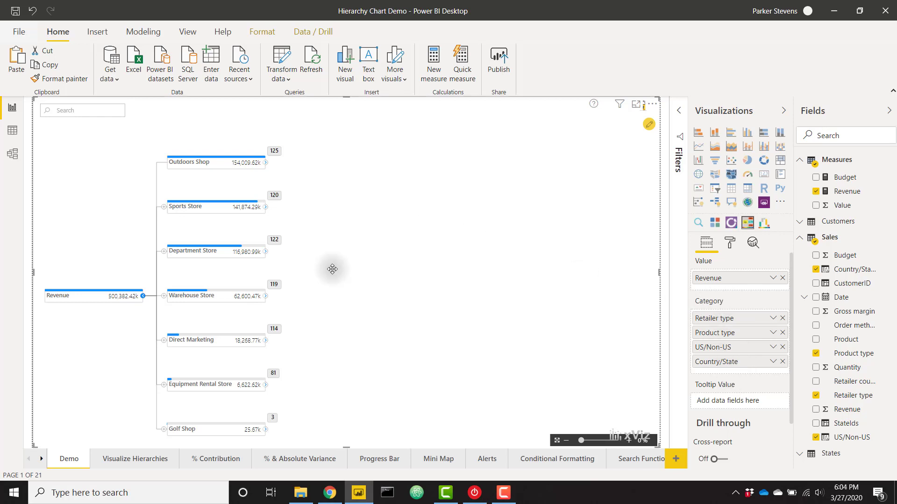
Expand and collapse Outdoors Shop, then switch Display % Contribution on under Display Options
click(266, 162)
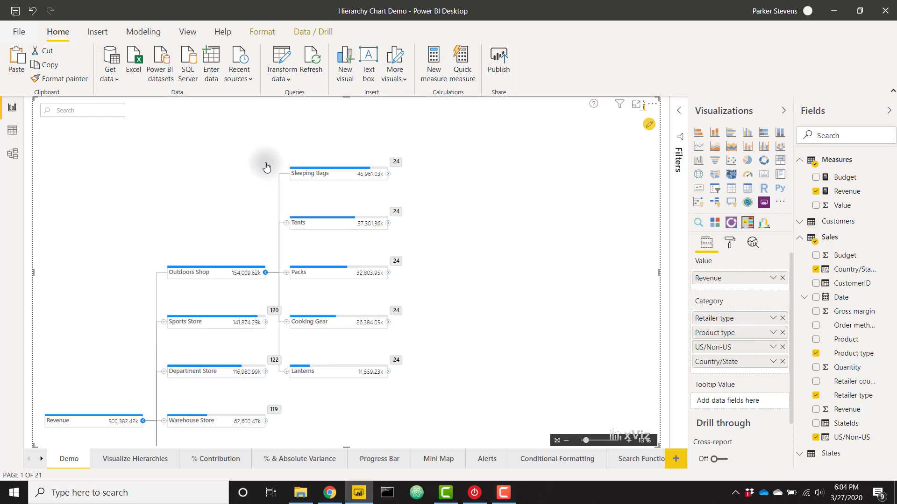
click(387, 174)
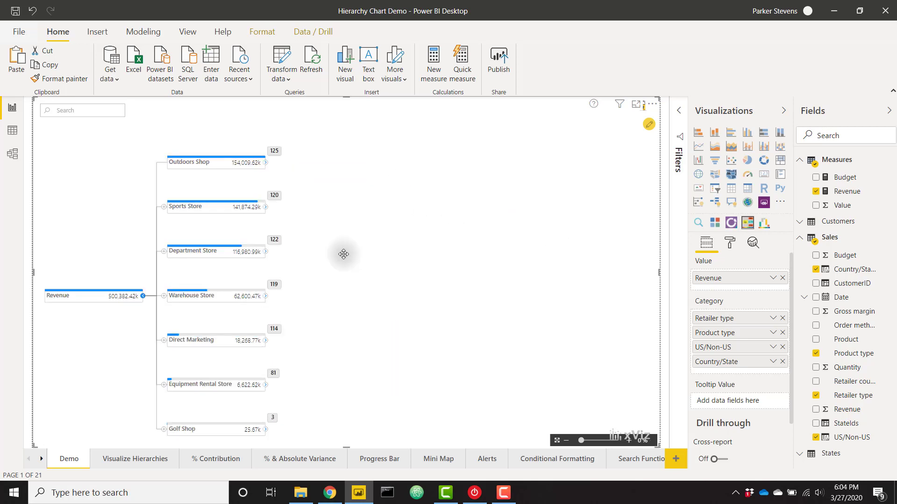
mouse_move(369, 246)
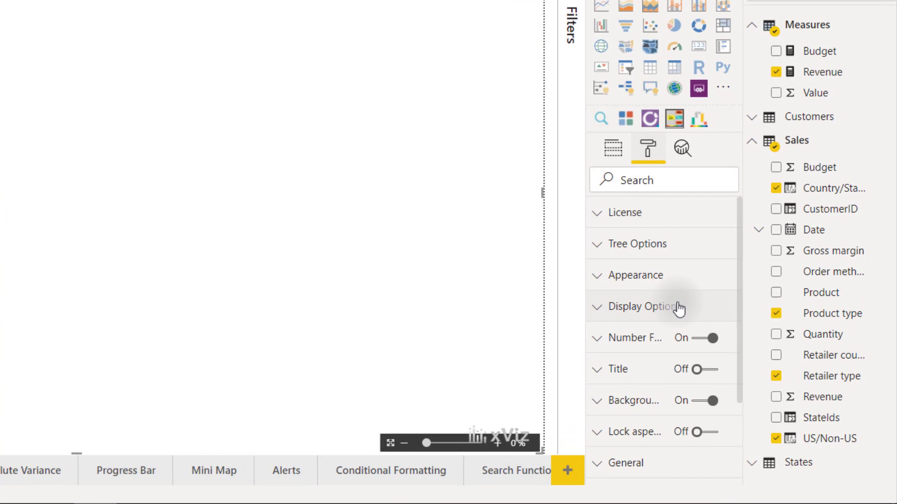
click(642, 306)
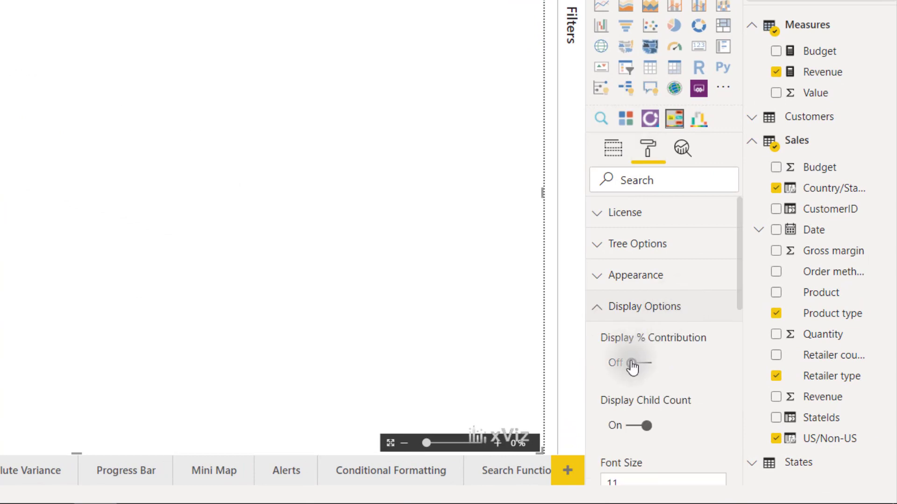
click(632, 363)
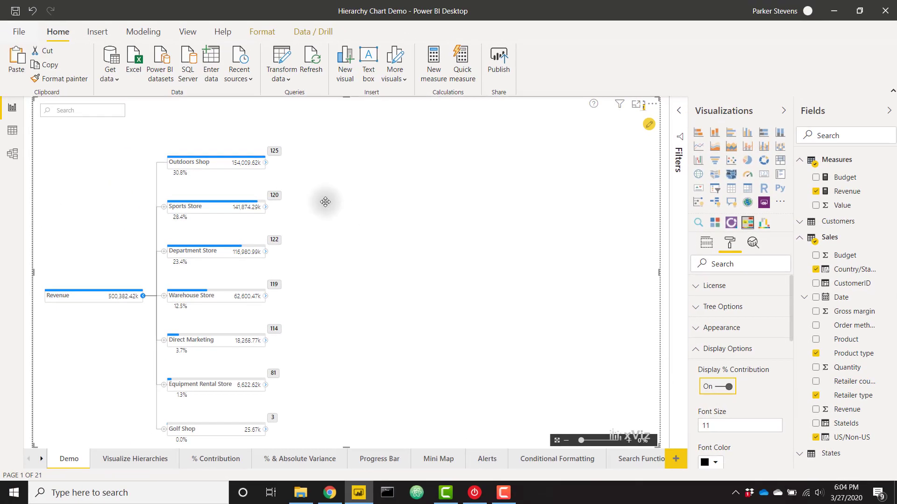
mouse_move(185, 173)
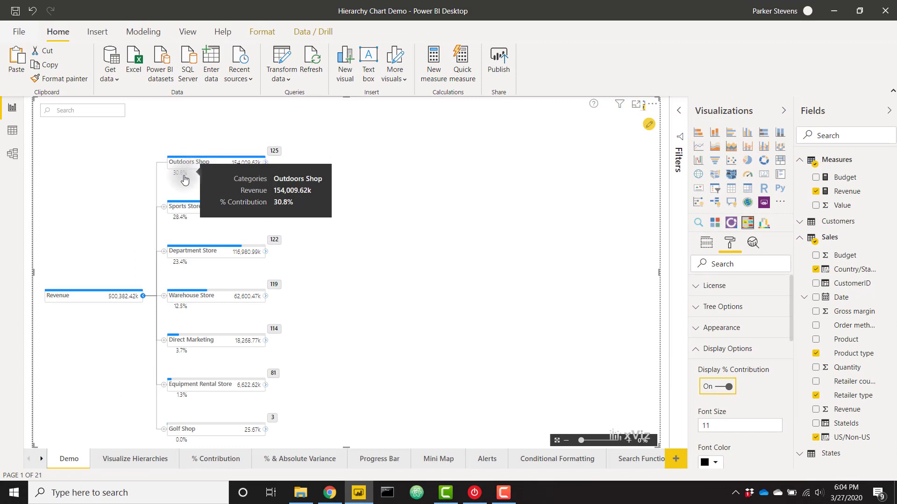
mouse_move(176, 236)
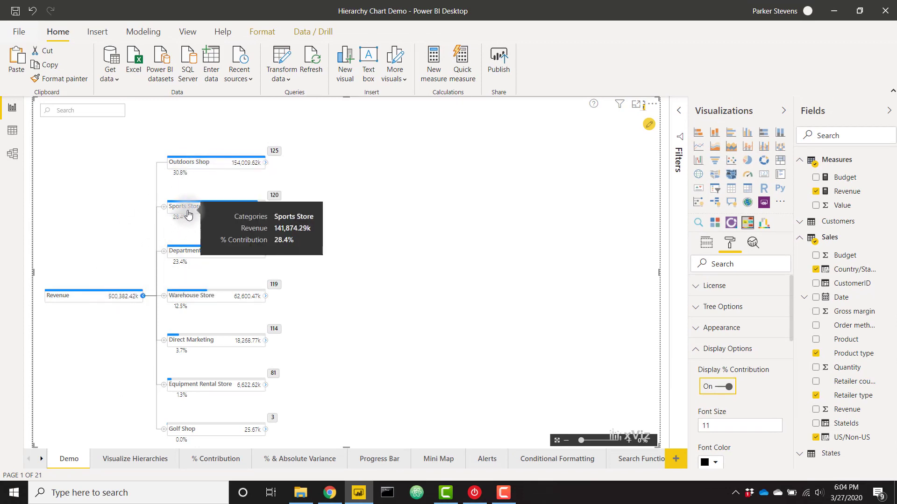
mouse_move(391, 231)
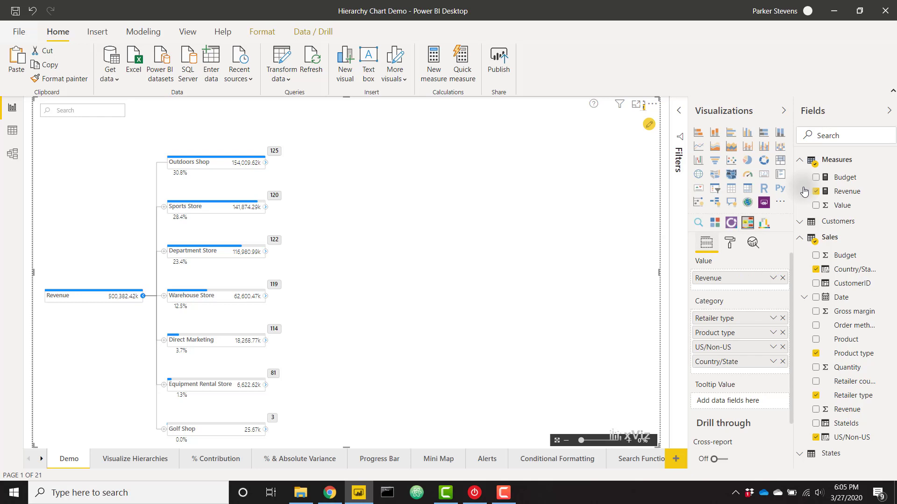
mouse_move(846, 178)
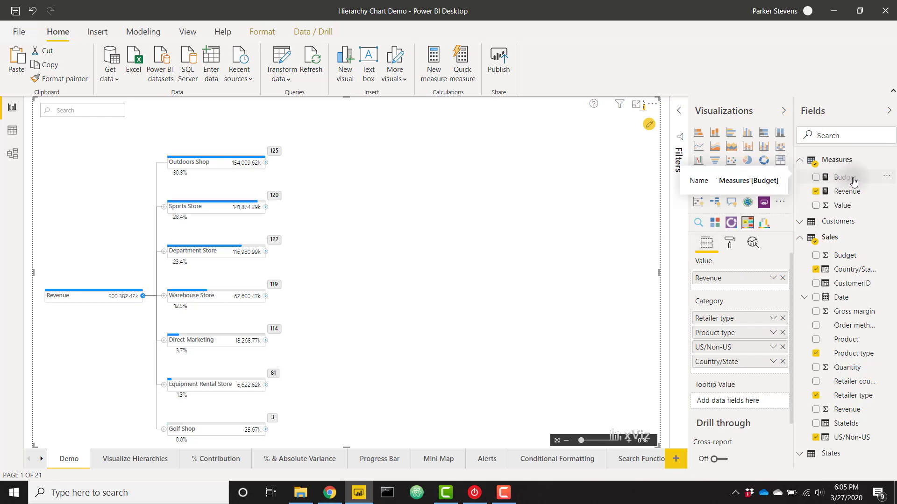
Tick Budget under Measures so it joins Revenue in the Value well
click(816, 178)
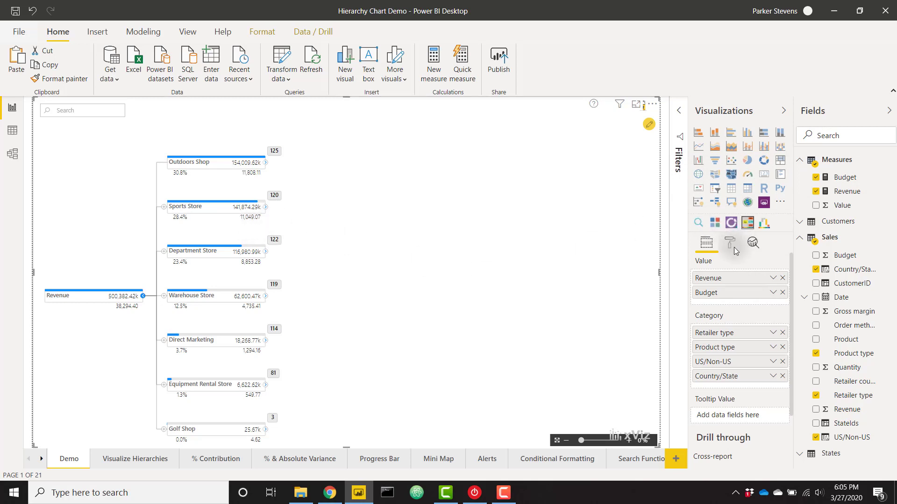
Switch Display % Variance on in the tree visual's Display Options
click(729, 243)
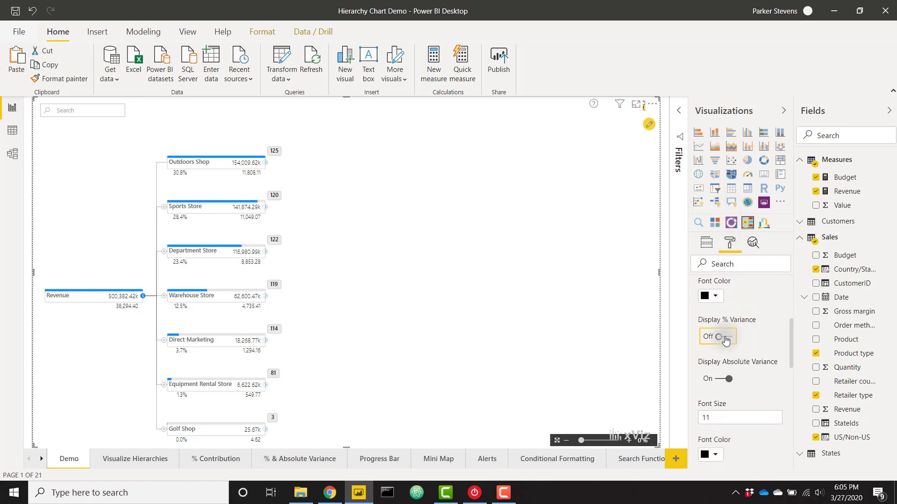
click(715, 336)
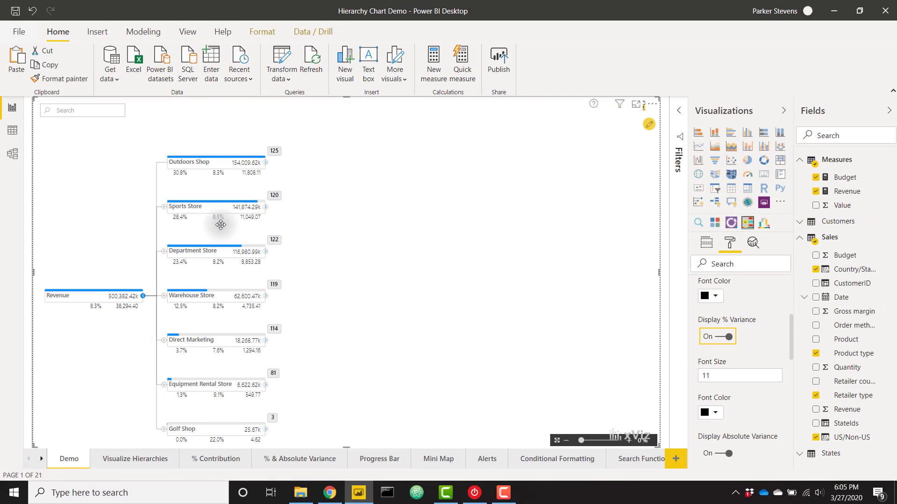
mouse_move(364, 191)
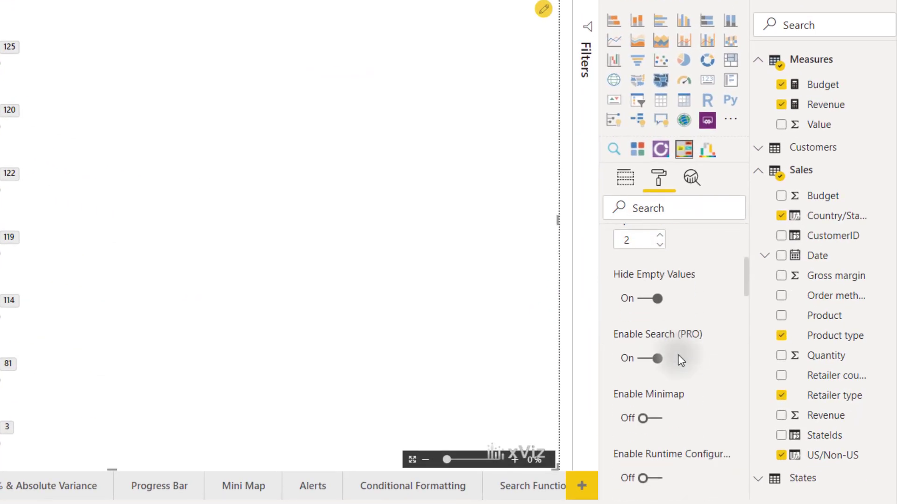
Set Progress Bar Type to Contribution to Parent and expand Outdoors Shop to check
scroll(down, 3)
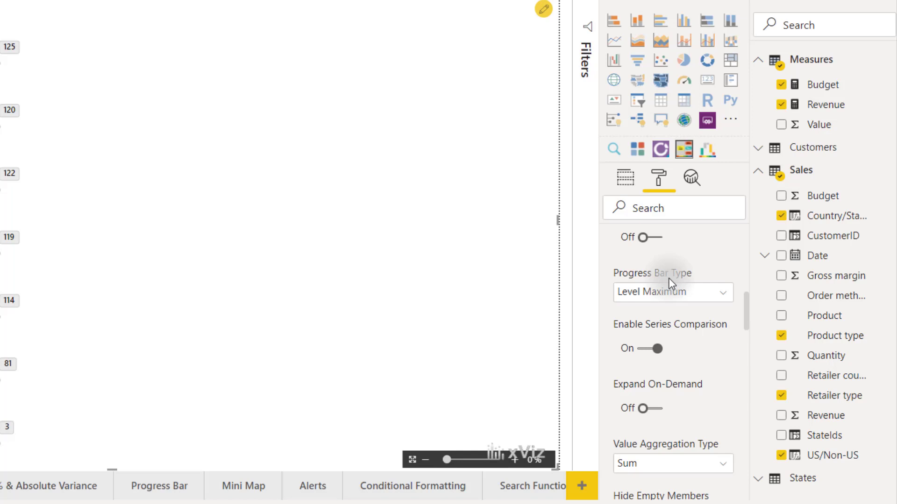
mouse_move(683, 295)
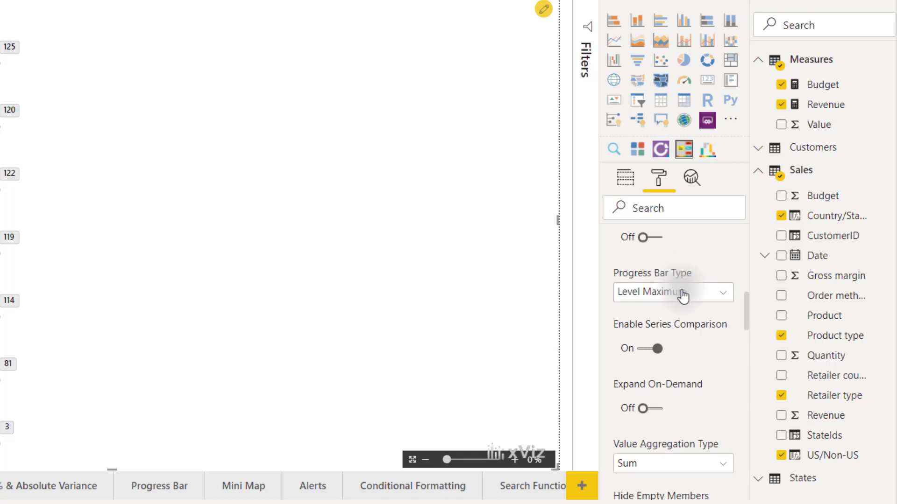
click(673, 292)
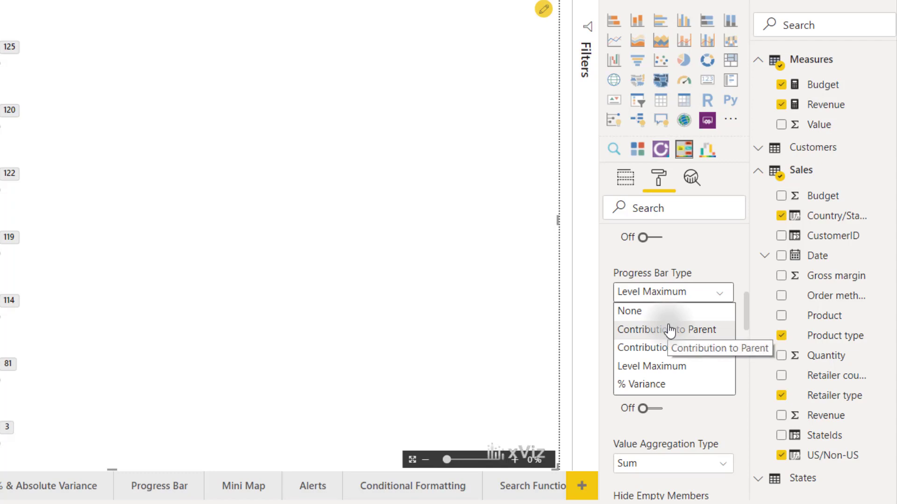
click(667, 329)
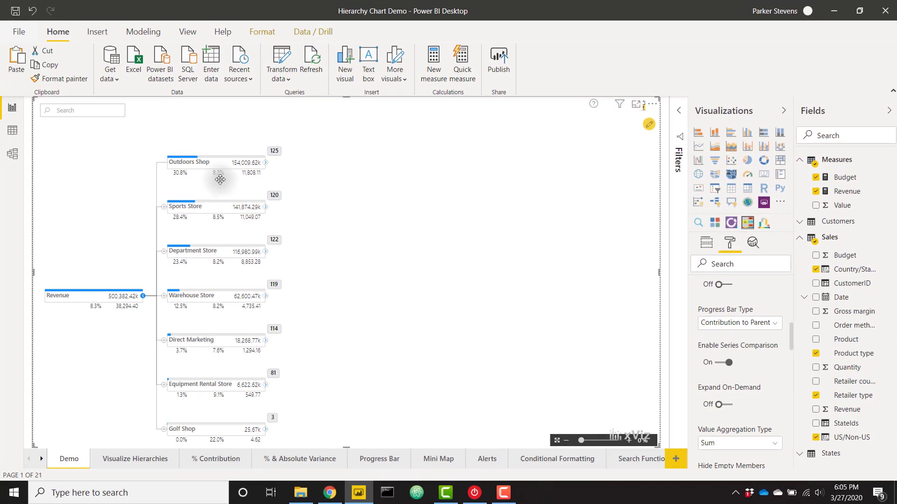
mouse_move(197, 161)
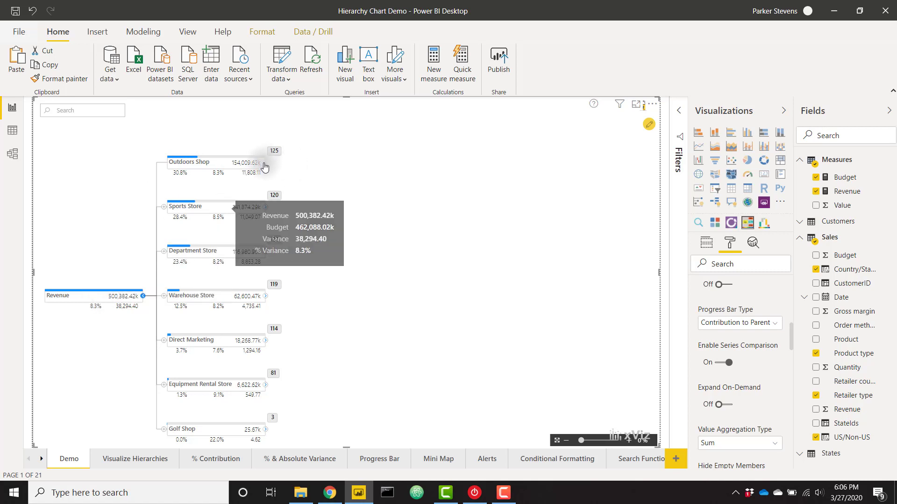
click(265, 162)
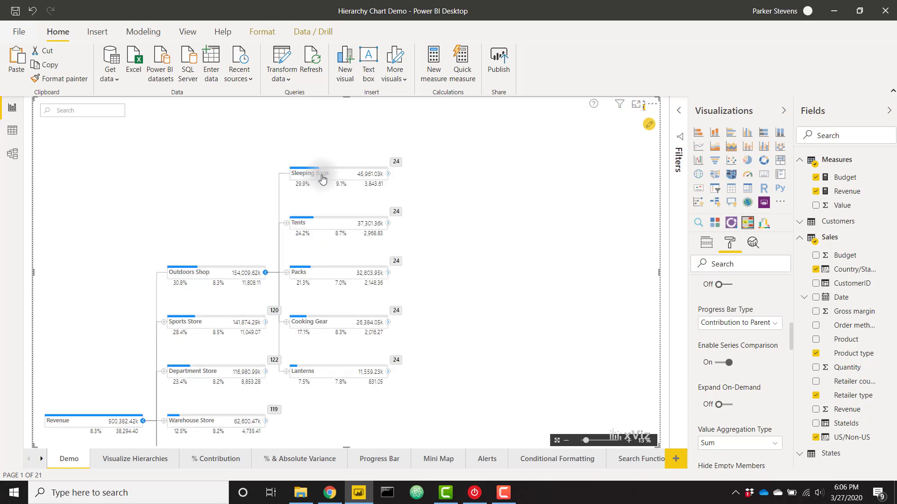
mouse_move(317, 174)
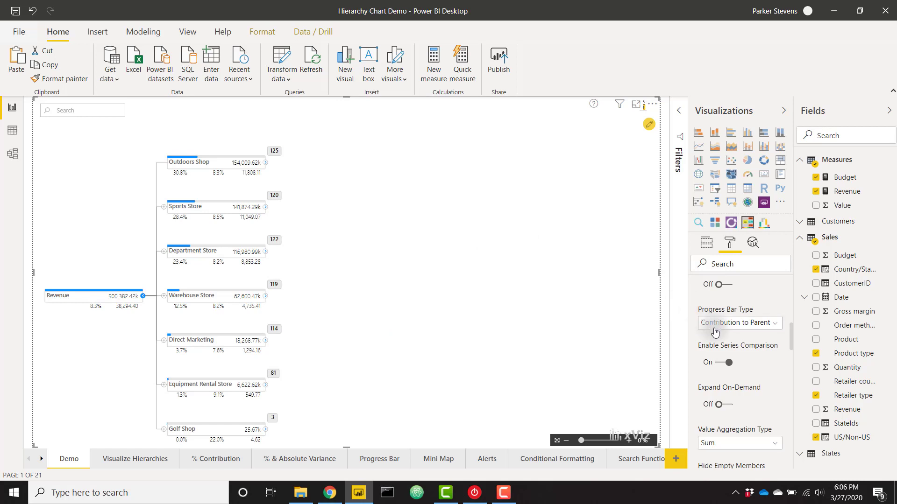
Try another progress bar type with Outdoors Shop expanded, then choose % Variance
click(738, 322)
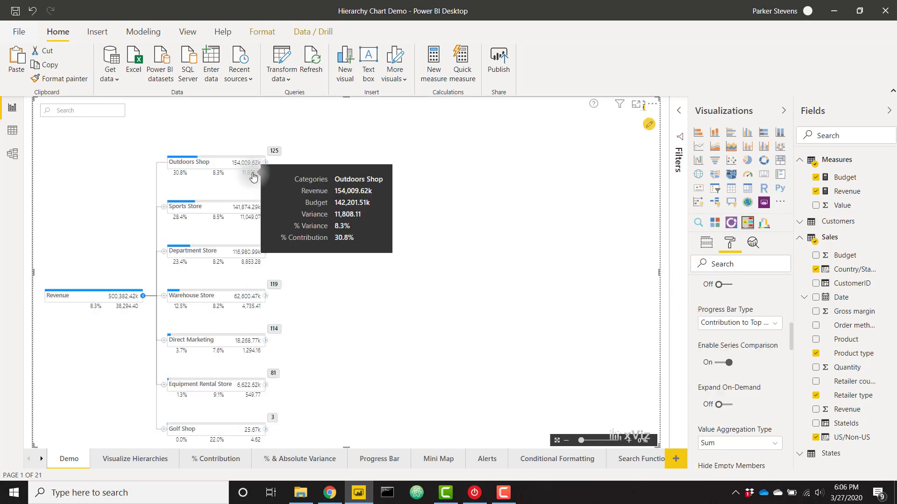
click(267, 163)
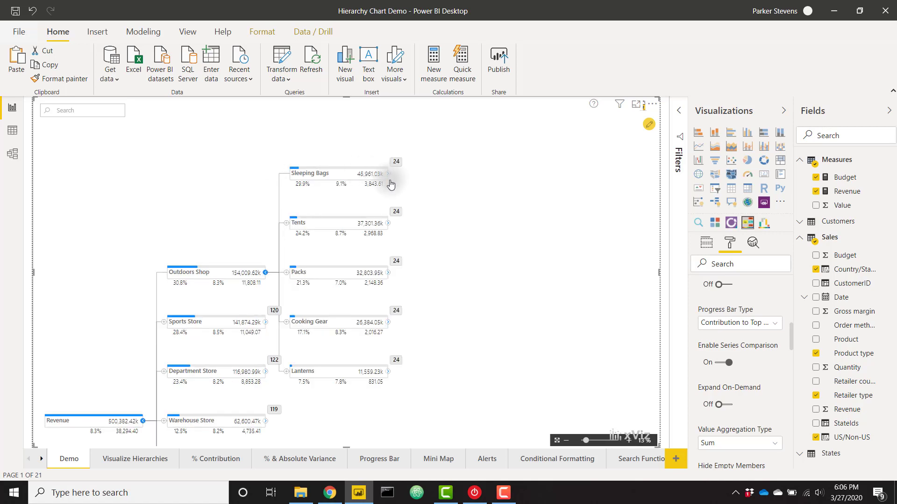
mouse_move(308, 173)
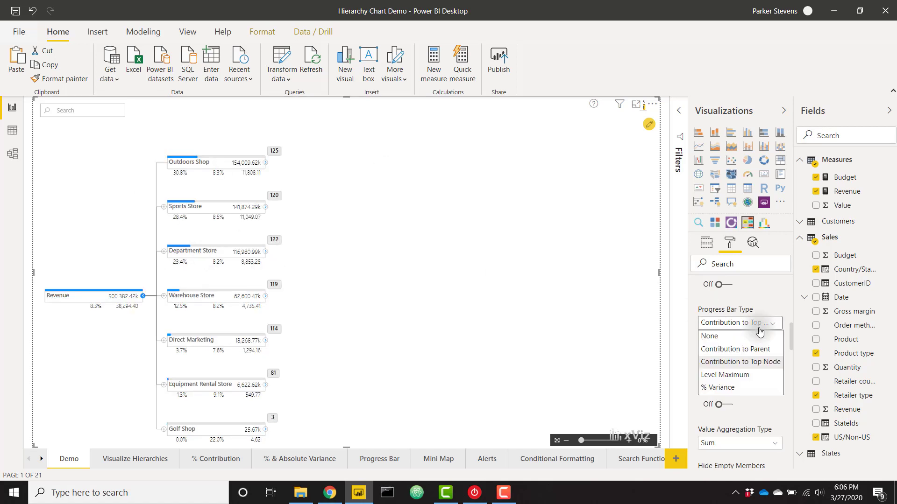
mouse_move(738, 388)
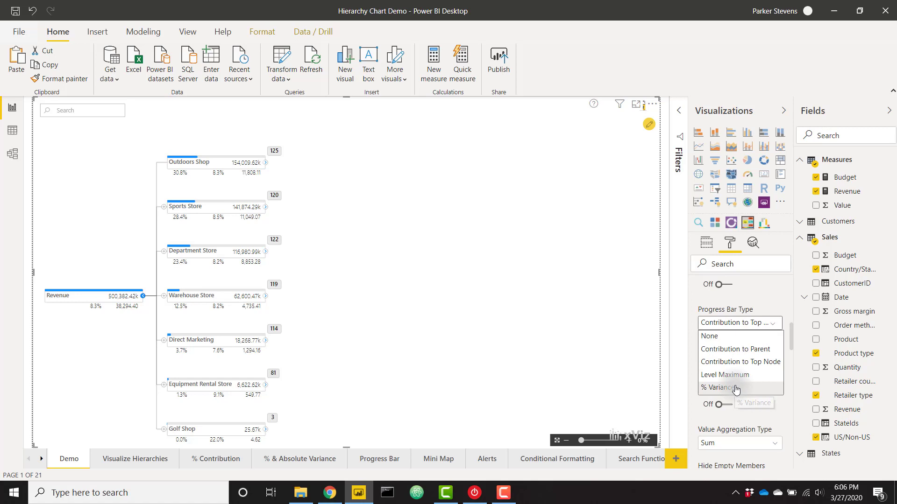
click(737, 387)
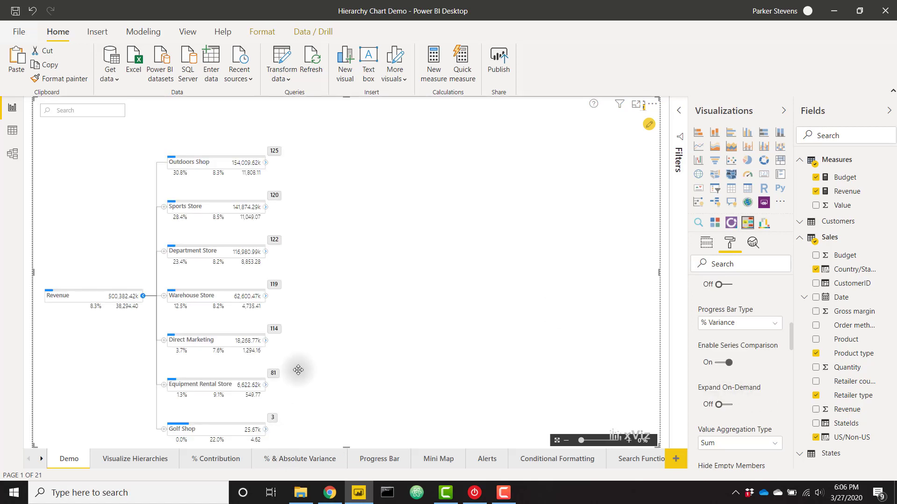
mouse_move(221, 451)
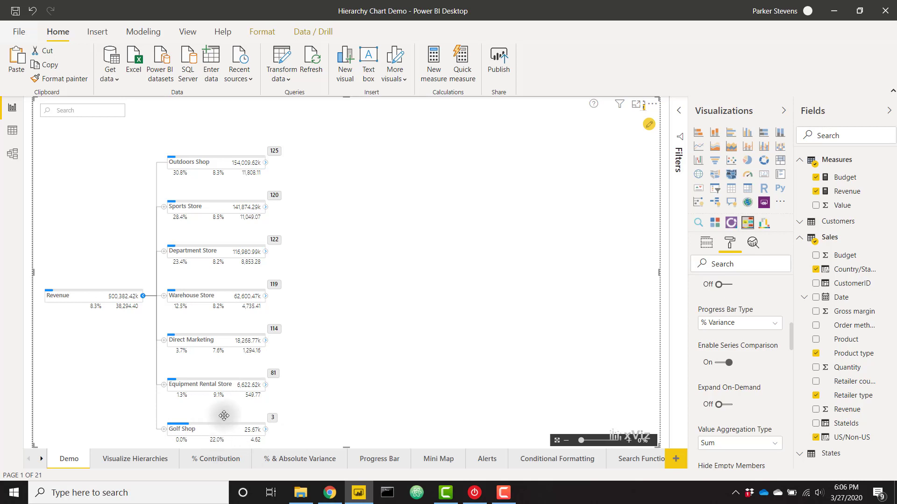
mouse_move(208, 351)
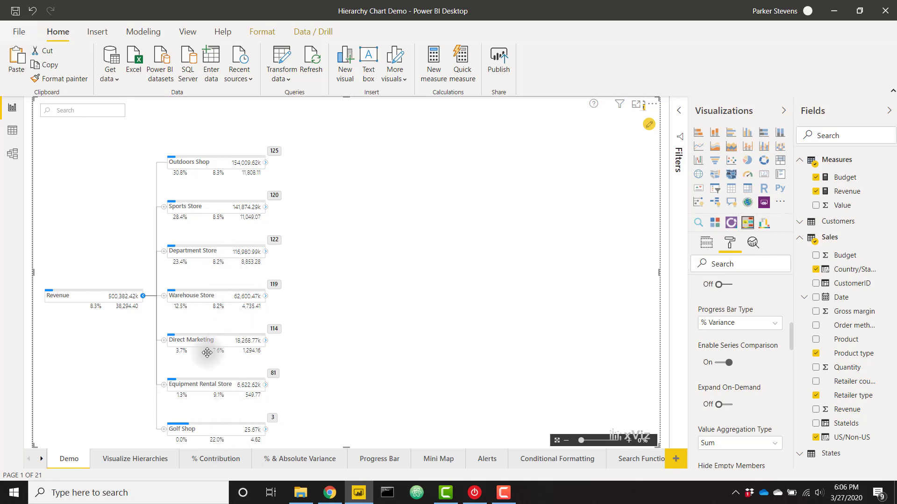
mouse_move(221, 359)
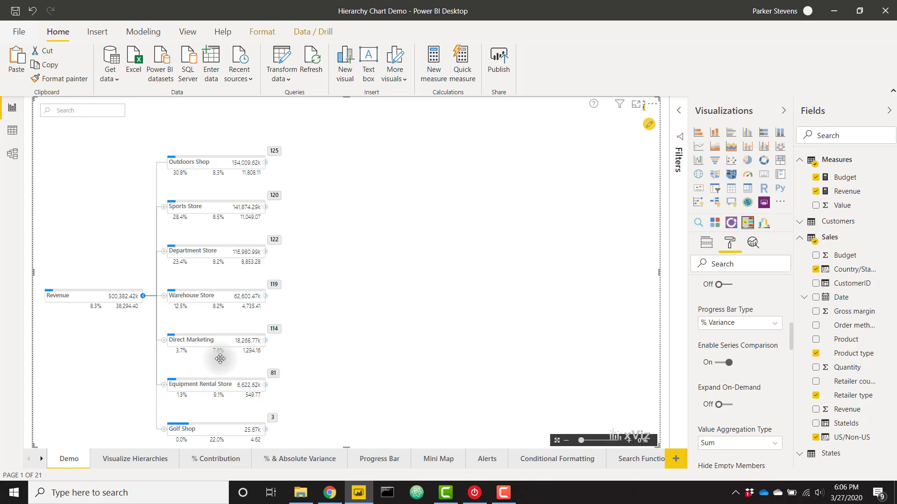
mouse_move(233, 359)
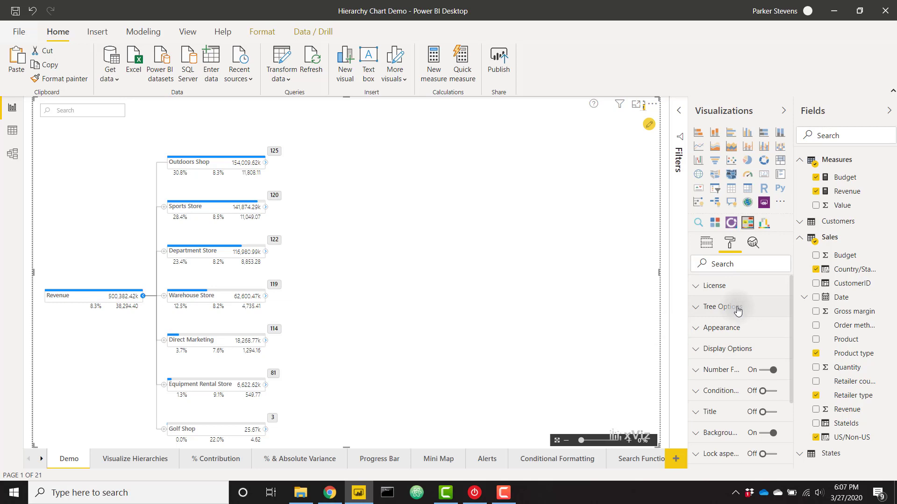
Expand Tree Options and expand Sleeping Bags to reveal country nodes like China and Japan
click(722, 307)
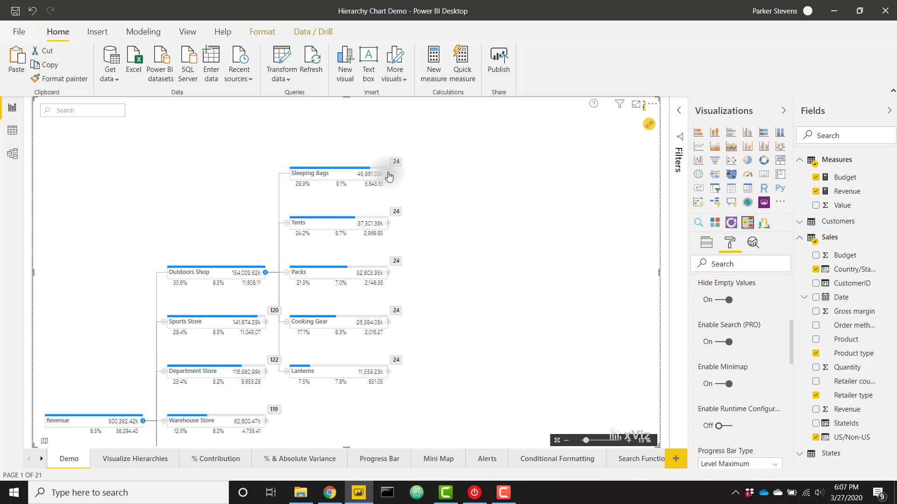
click(388, 173)
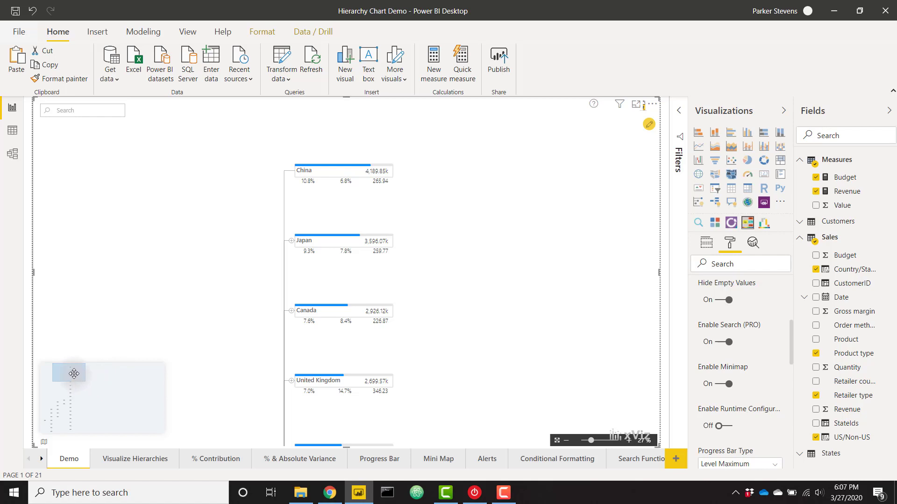
mouse_move(97, 380)
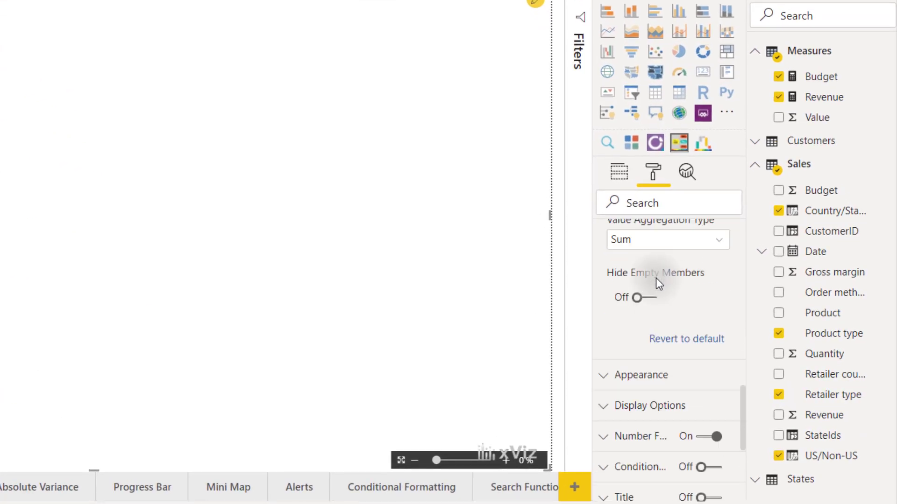
Turn on progress-bar Conditional Formatting: red, yellow, green with thresholds 8 and 9
scroll(down, 3)
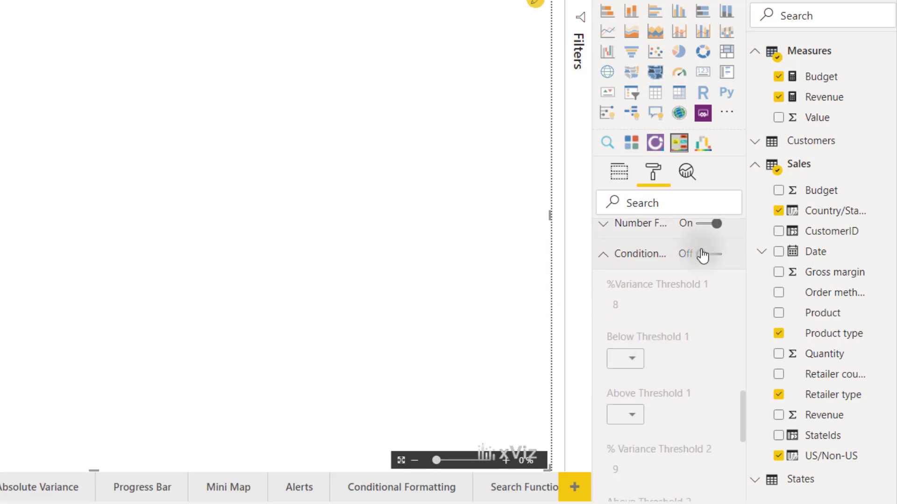
click(714, 254)
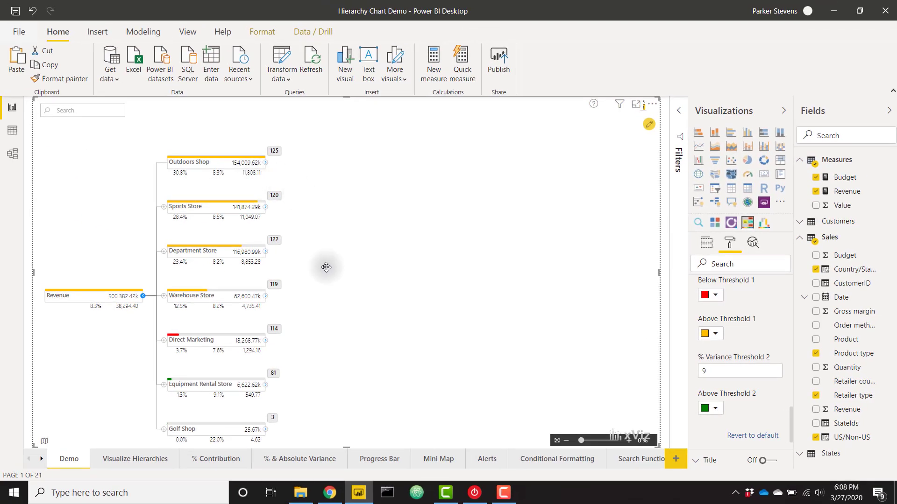
mouse_move(209, 177)
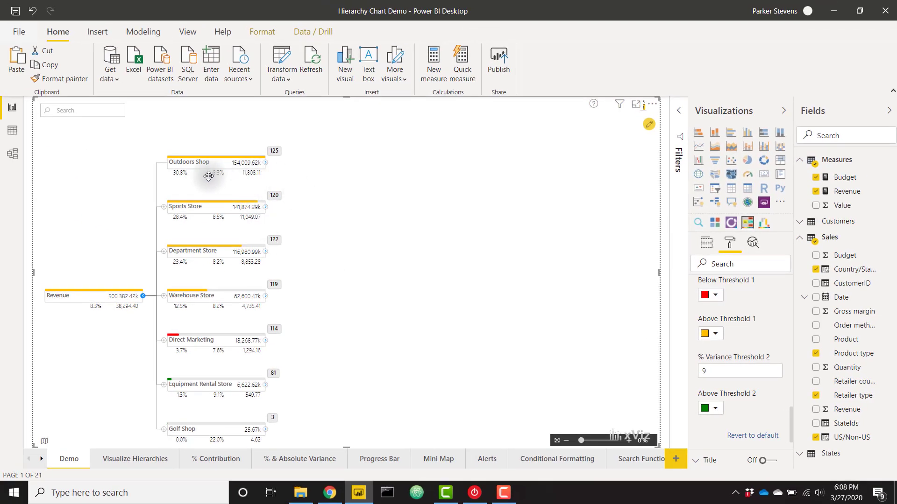
mouse_move(206, 396)
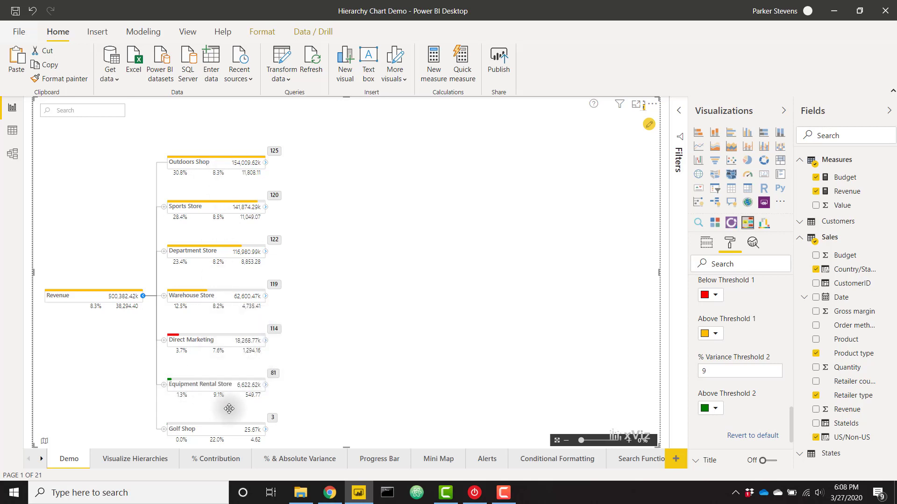
mouse_move(325, 325)
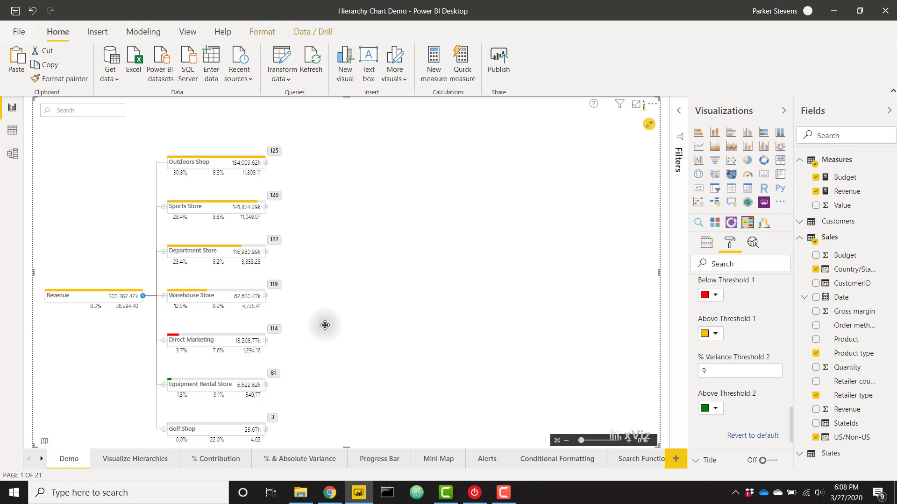
mouse_move(217, 321)
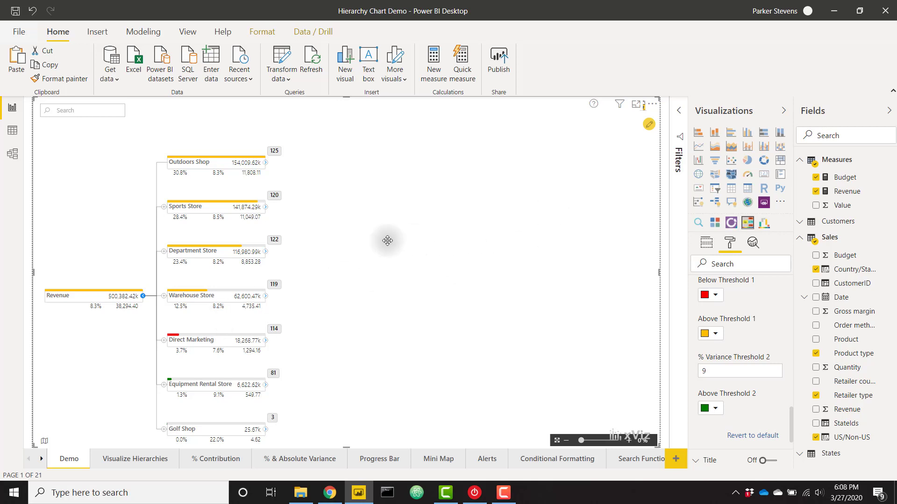
mouse_move(235, 209)
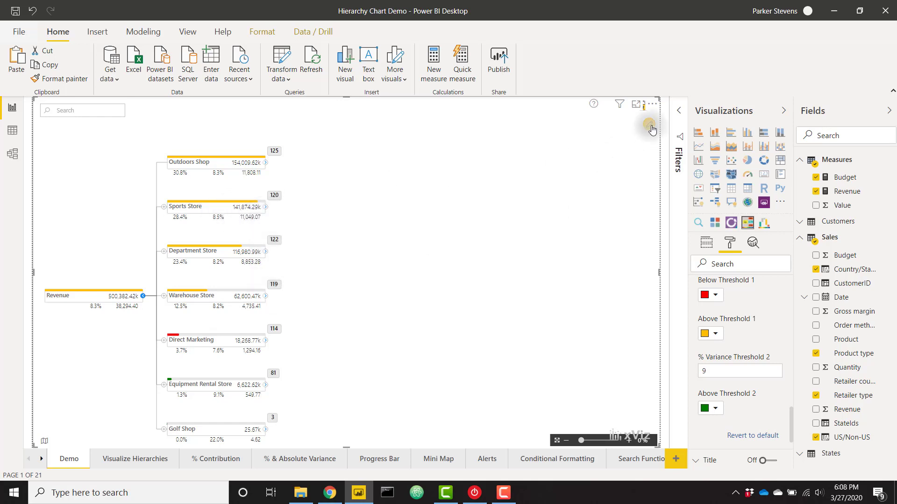
Add a Tree Font Color rule formatted by a Yellow Orange Red colour scale
click(650, 124)
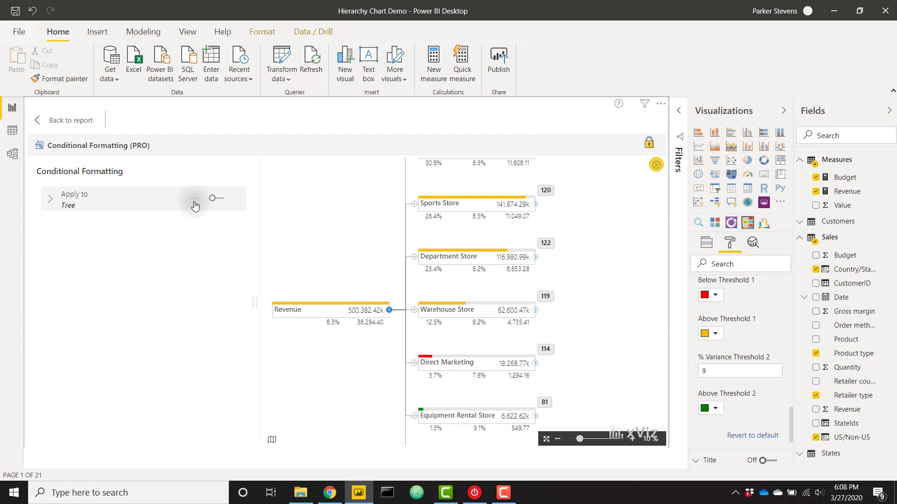
click(194, 198)
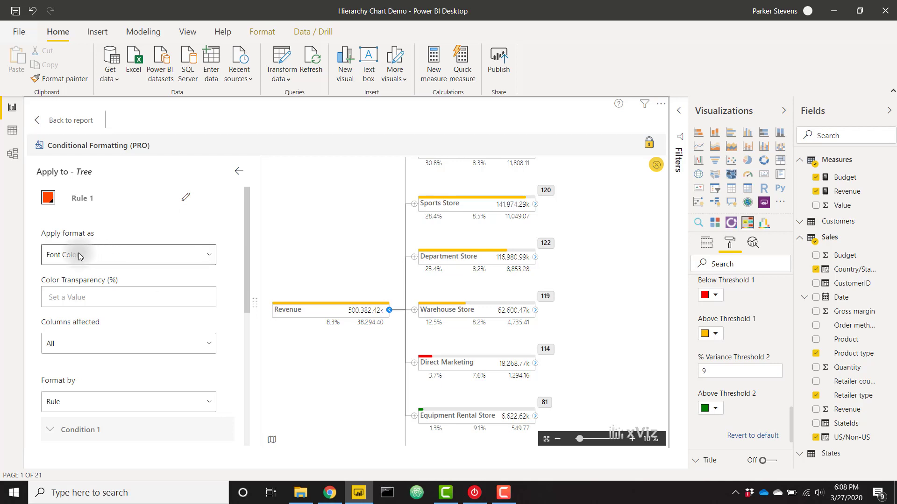
scroll(down, 3)
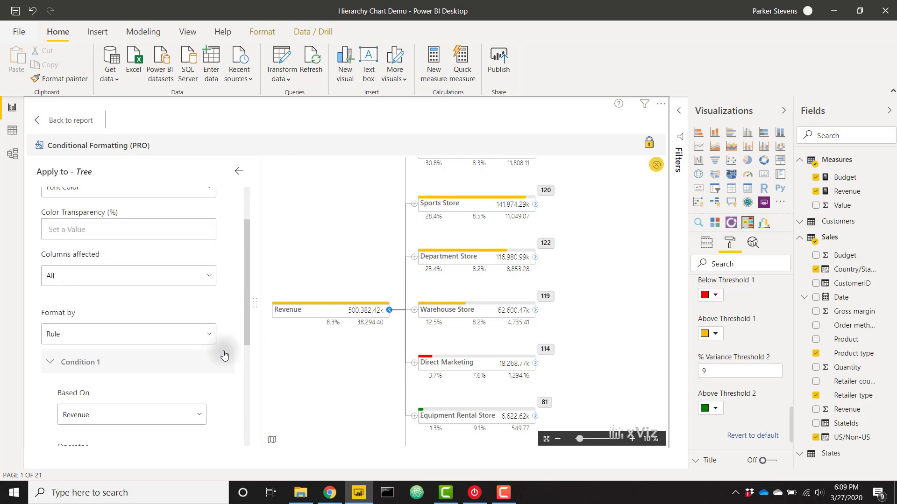
click(128, 290)
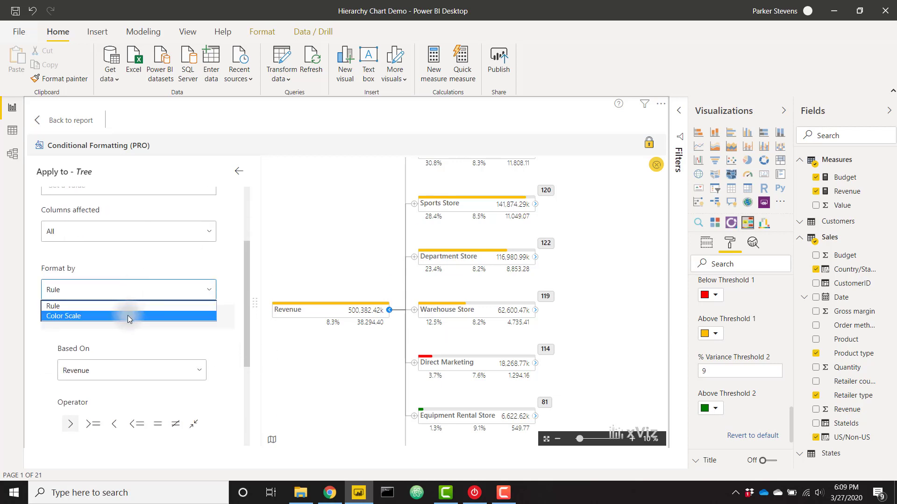
click(64, 316)
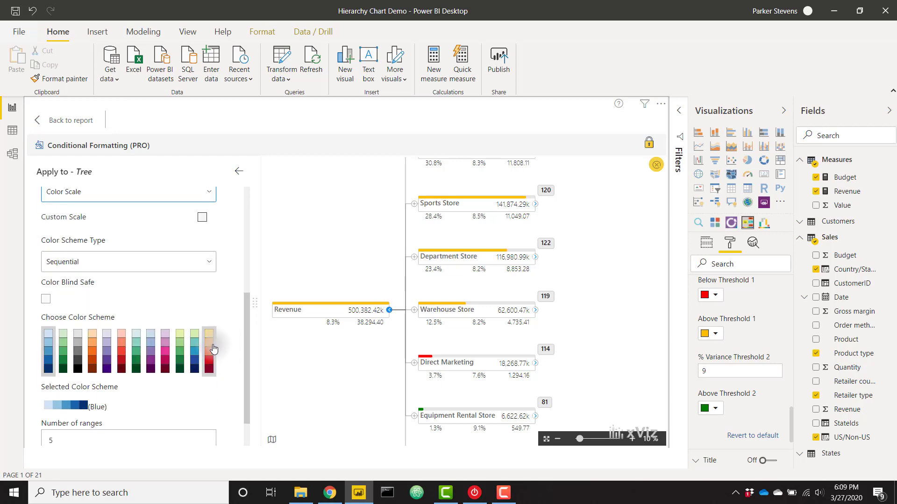
click(209, 350)
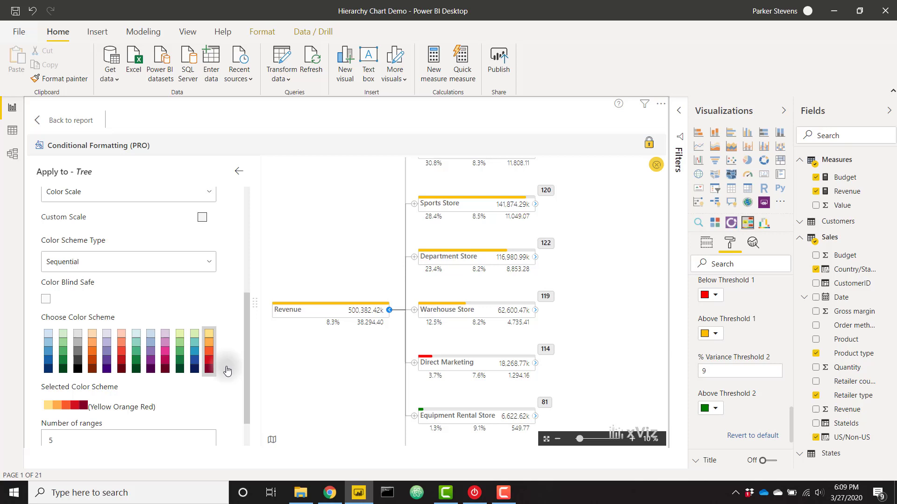
click(239, 171)
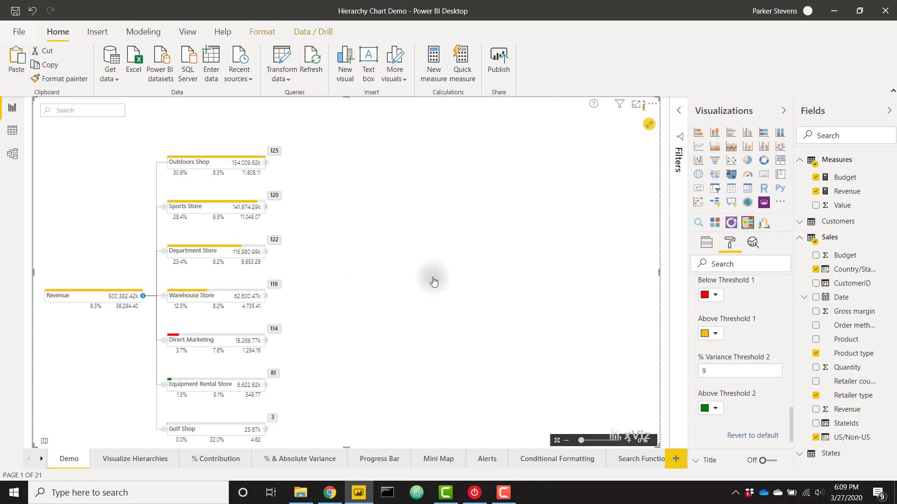
mouse_move(645, 240)
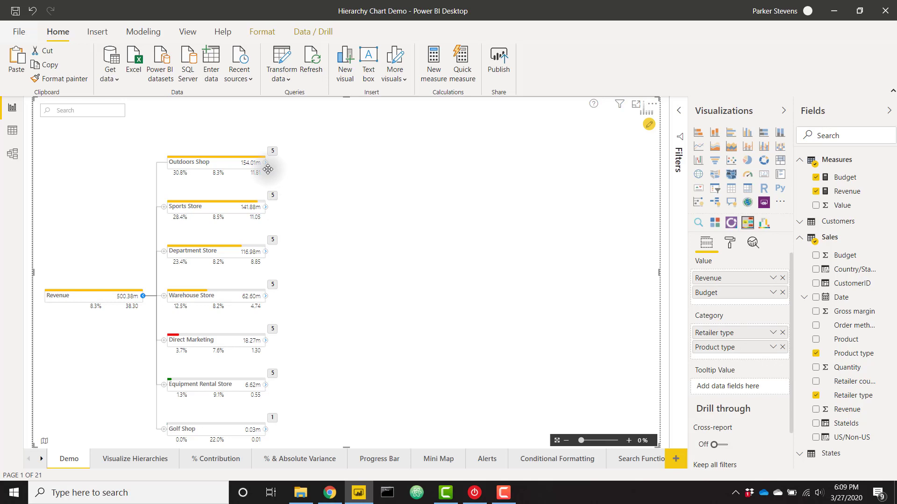
Expand Outdoors Shop via its 5 badge to show Sleeping Bags, Tents, Packs and more
click(266, 162)
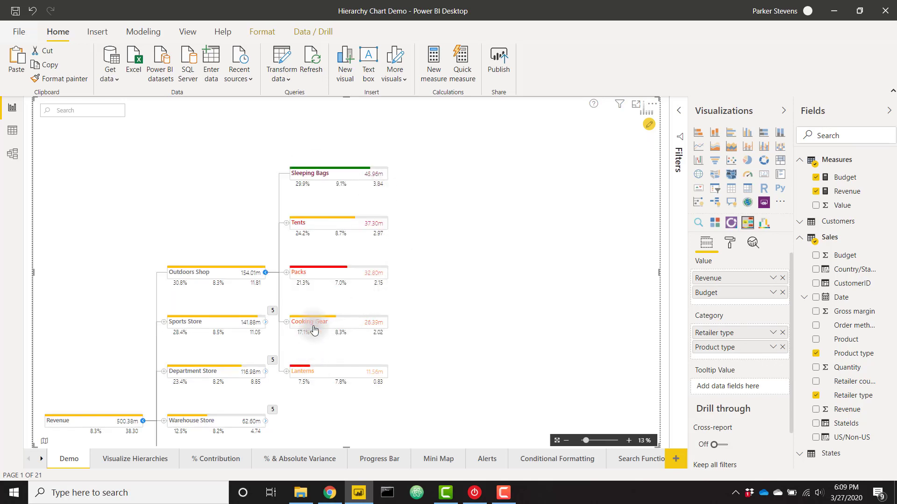
mouse_move(313, 248)
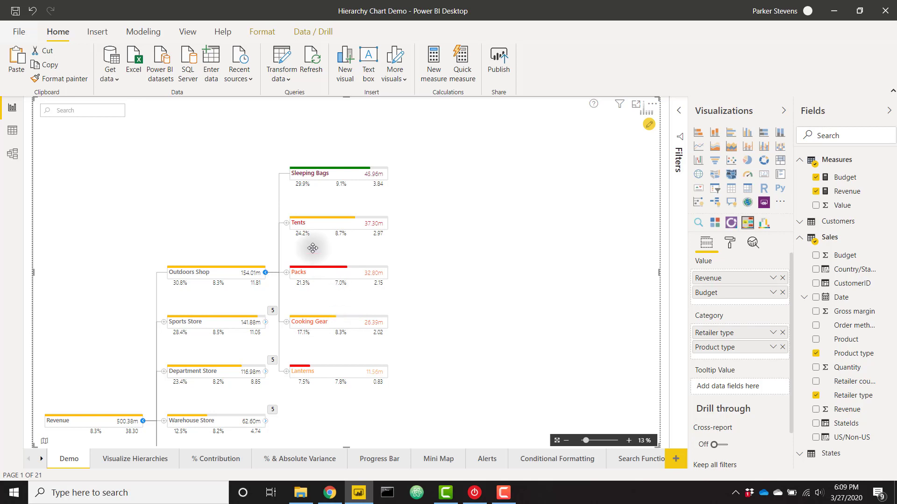
mouse_move(312, 330)
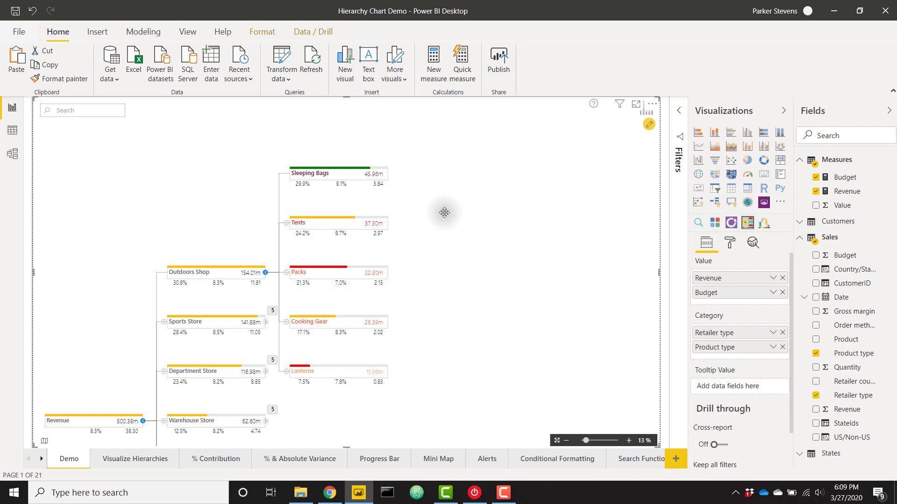
mouse_move(359, 181)
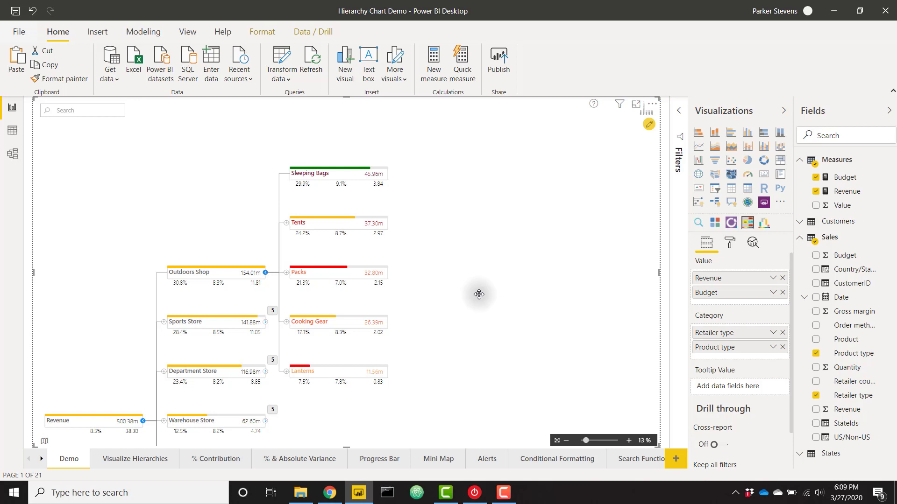
mouse_move(95, 139)
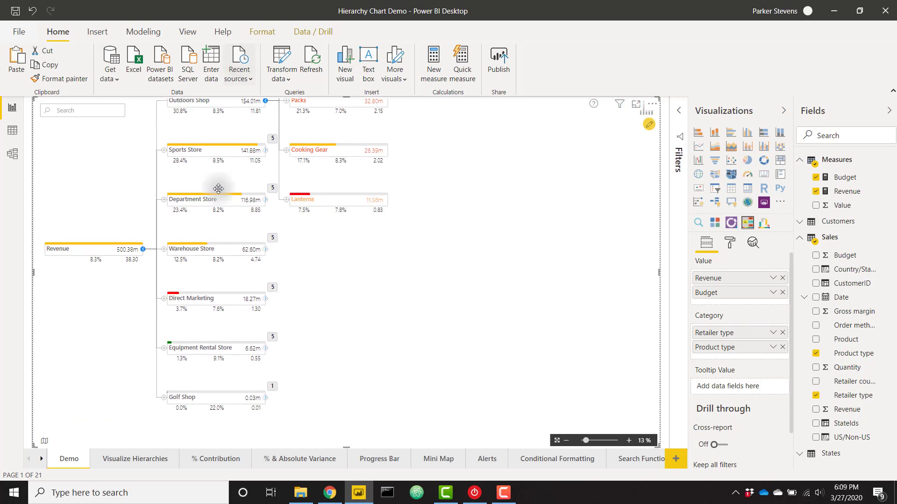
mouse_move(392, 291)
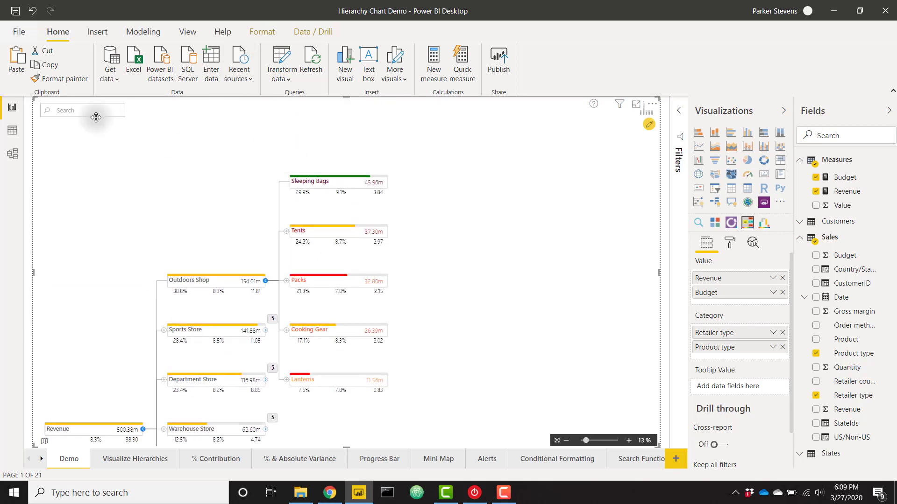
Search the tree for 'equipm' to locate the Equipment Rental Store node
text(equipm)
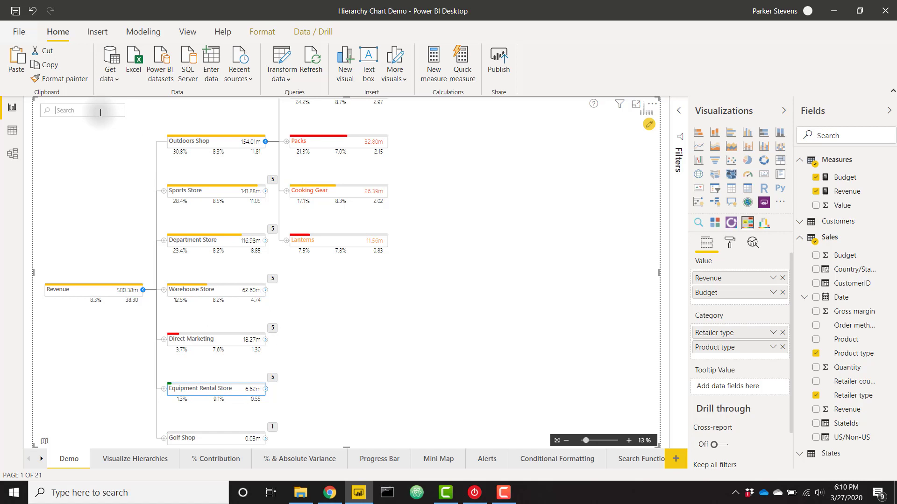
click(82, 110)
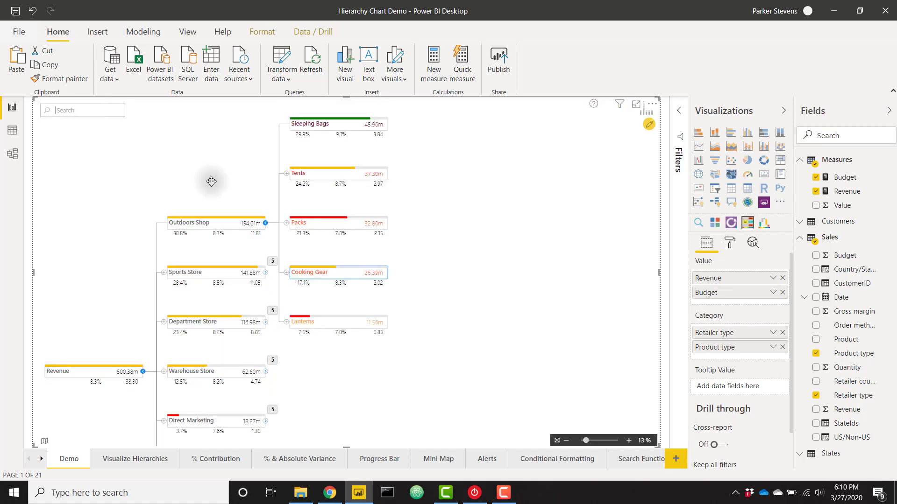
mouse_move(439, 280)
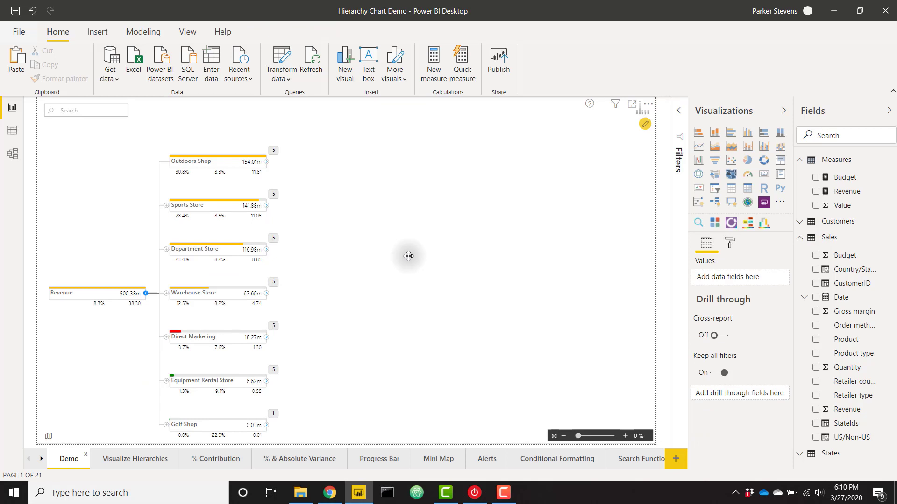
mouse_move(269, 166)
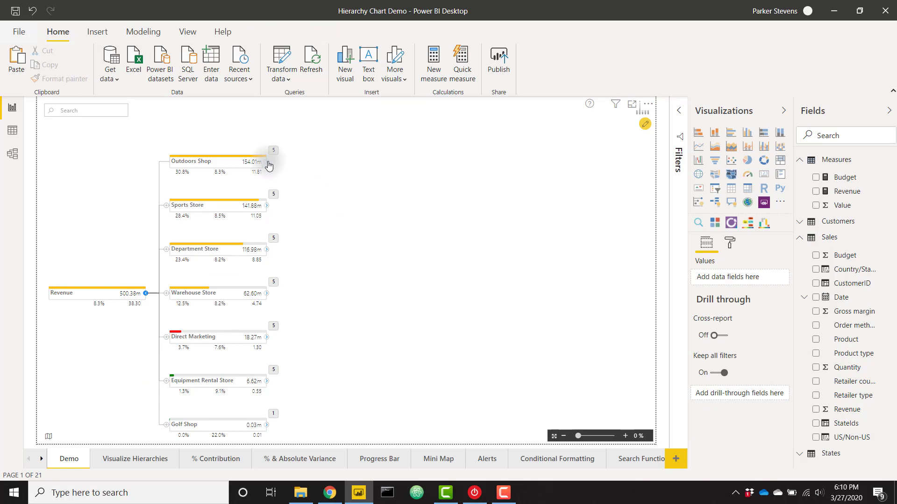
Expand Outdoors Shop into its product types and bring up the tree visual's formatting options
click(266, 161)
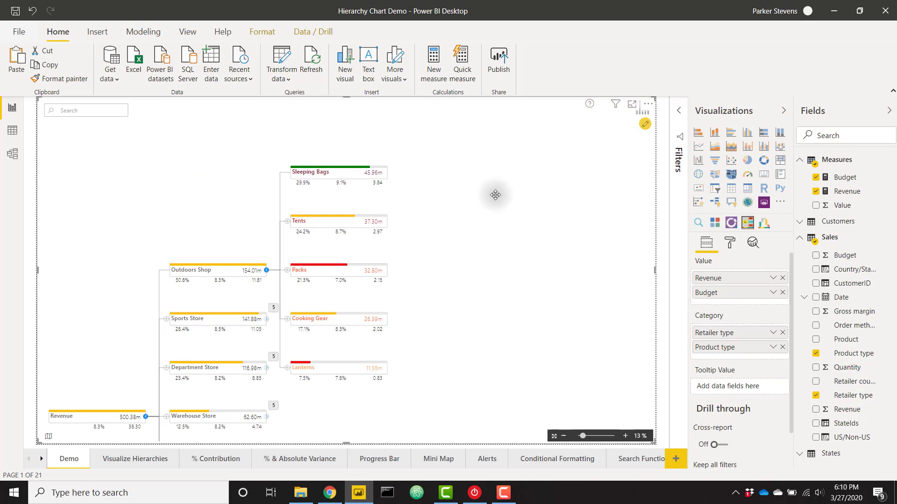
mouse_move(542, 319)
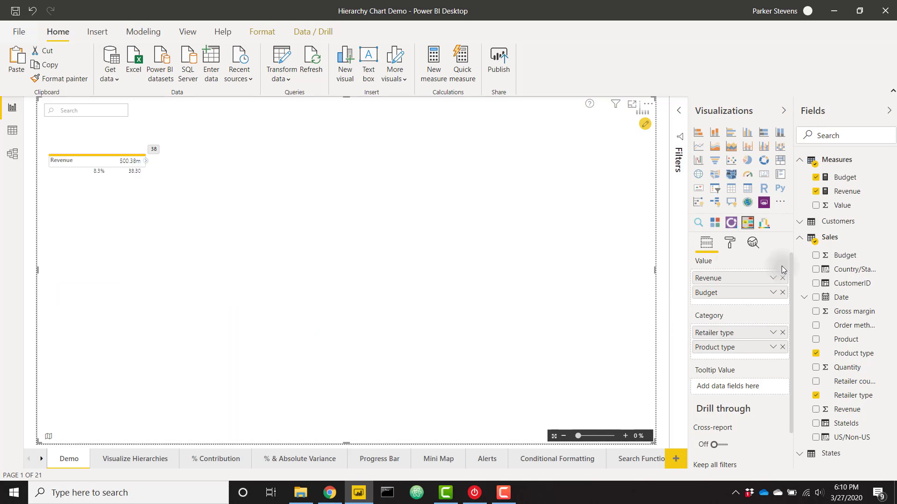
click(730, 242)
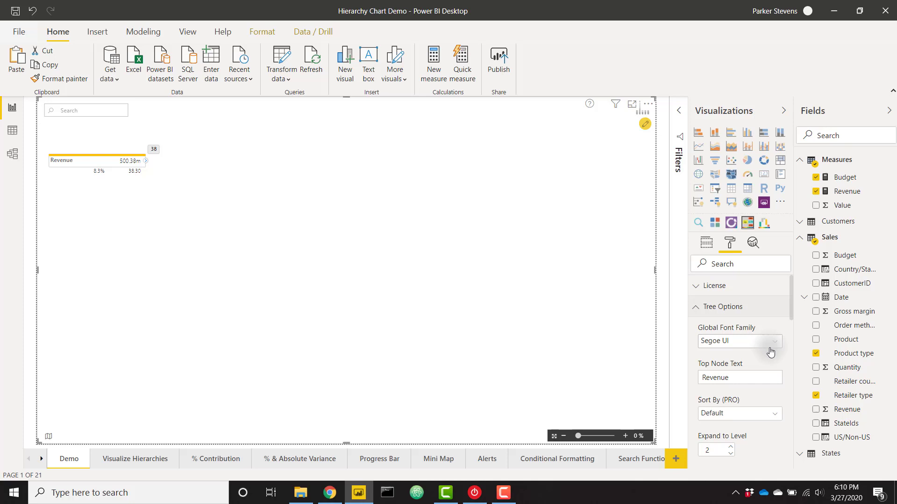
scroll(down, 3)
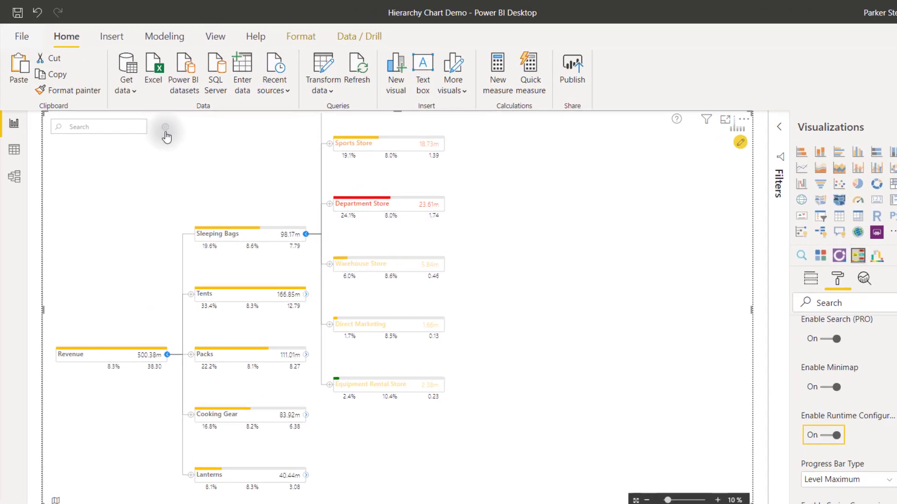
Open the tree's runtime settings menu from the gear icon
click(165, 128)
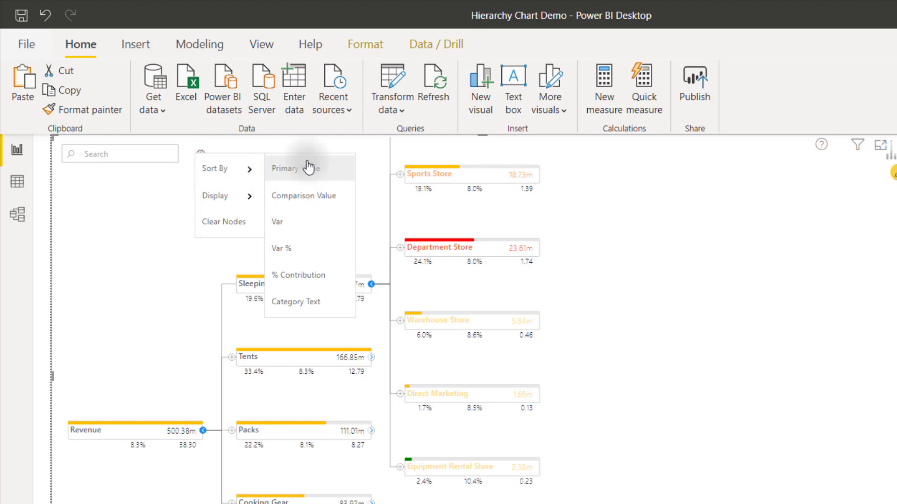
mouse_move(304, 309)
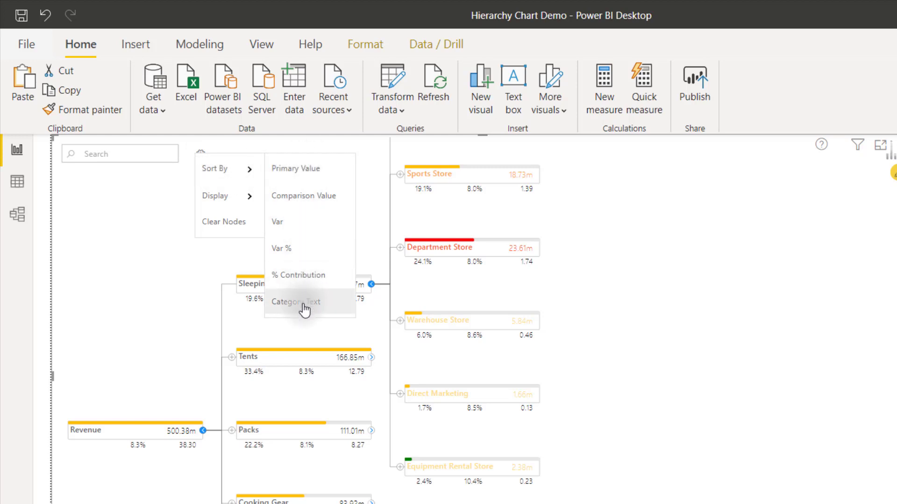
mouse_move(308, 262)
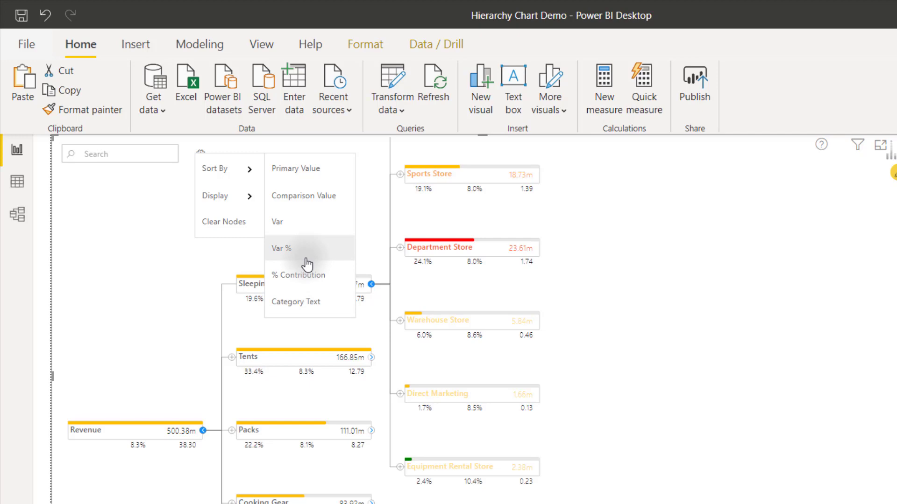
mouse_move(304, 195)
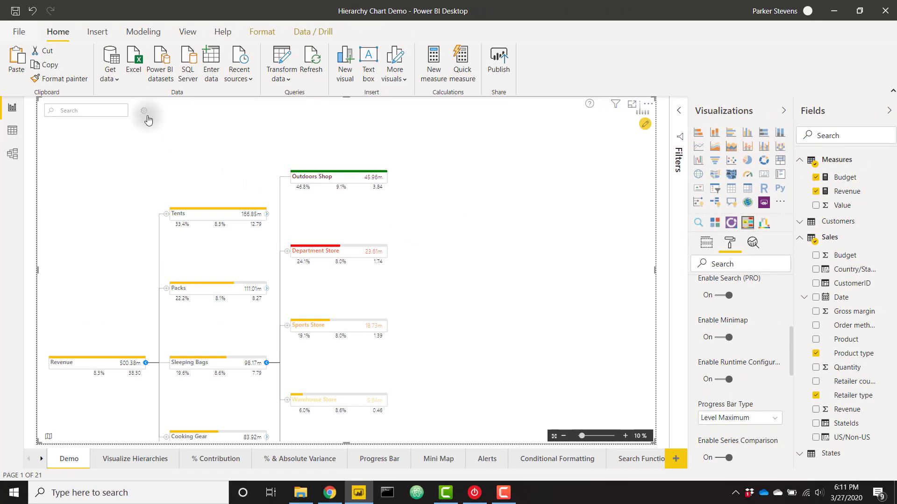
Toggle the Var % value on tree nodes, then expand Revenue by Retailer type
click(144, 112)
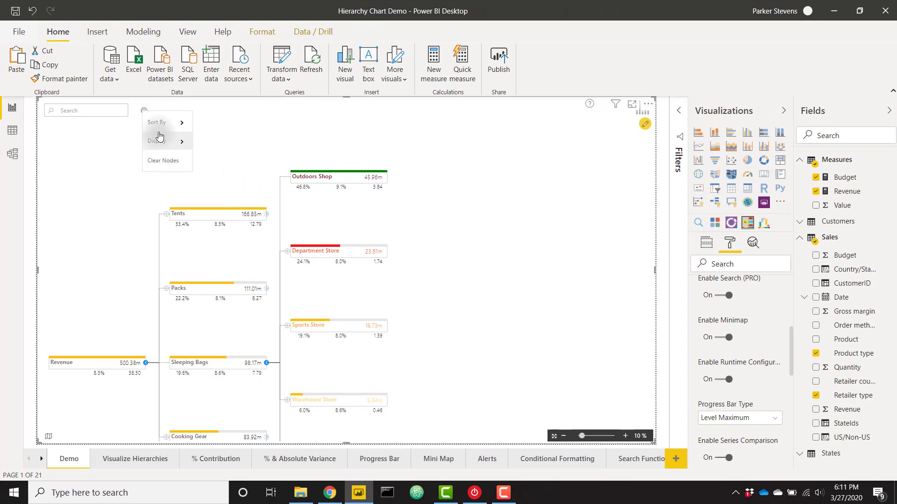
click(159, 141)
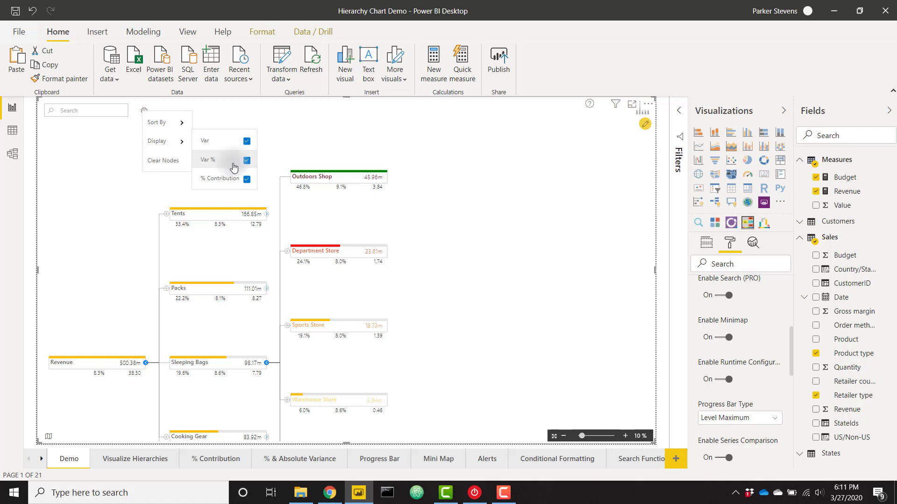
click(140, 112)
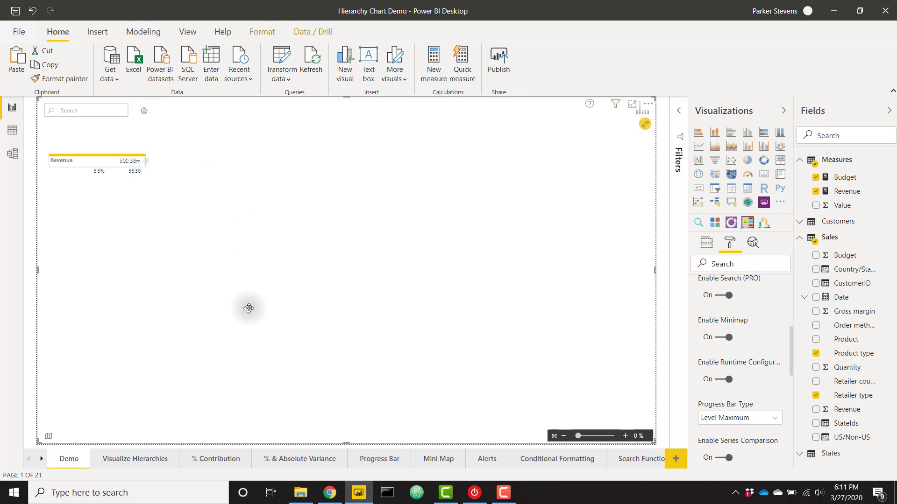
click(146, 161)
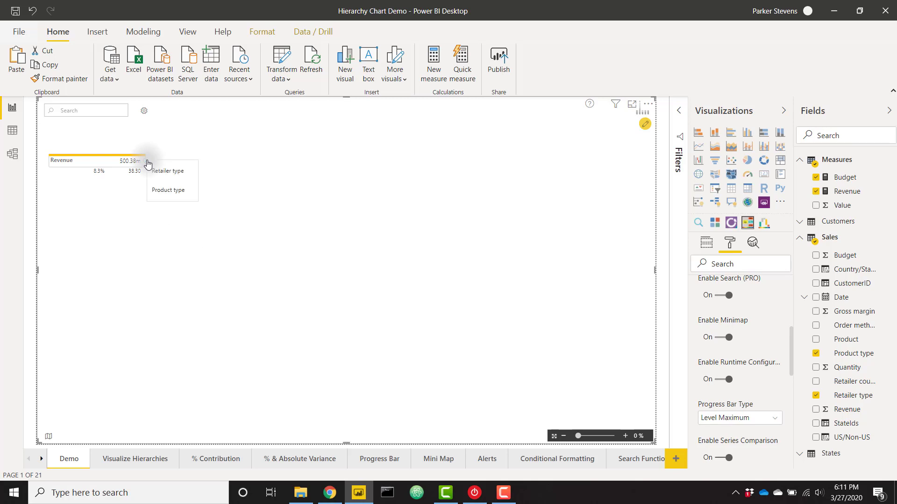
click(167, 170)
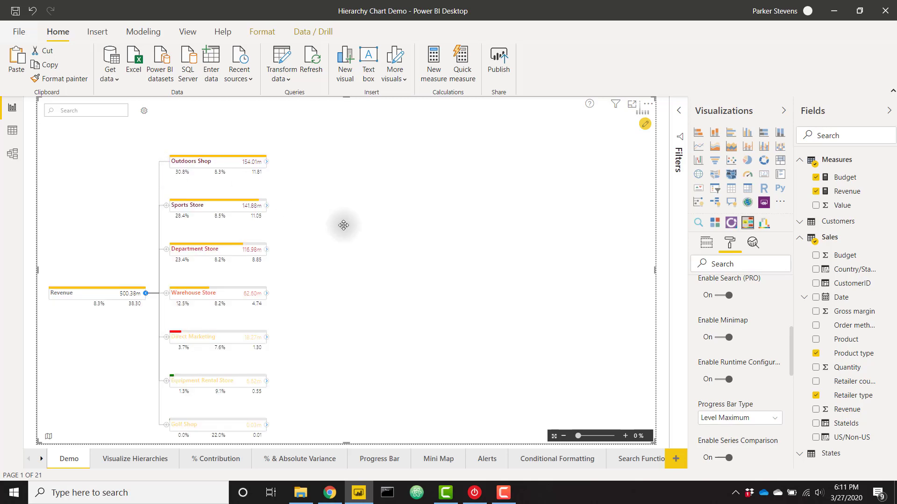